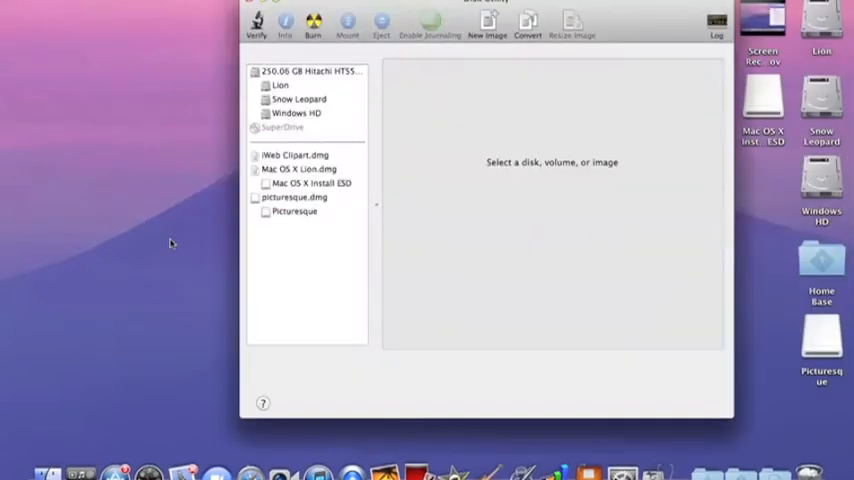
# Add a new partition named Lion to the Hitachi drive's layout, then quit with Cmd+Q
pyautogui.click(308, 72)
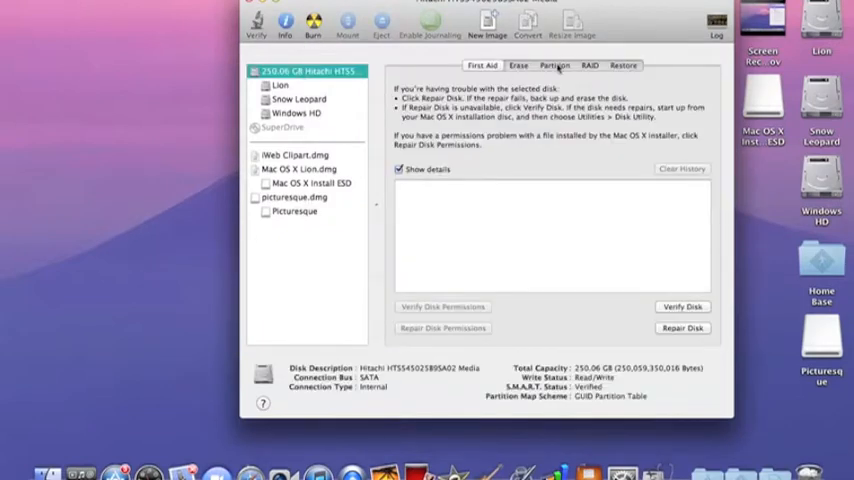
pyautogui.click(554, 64)
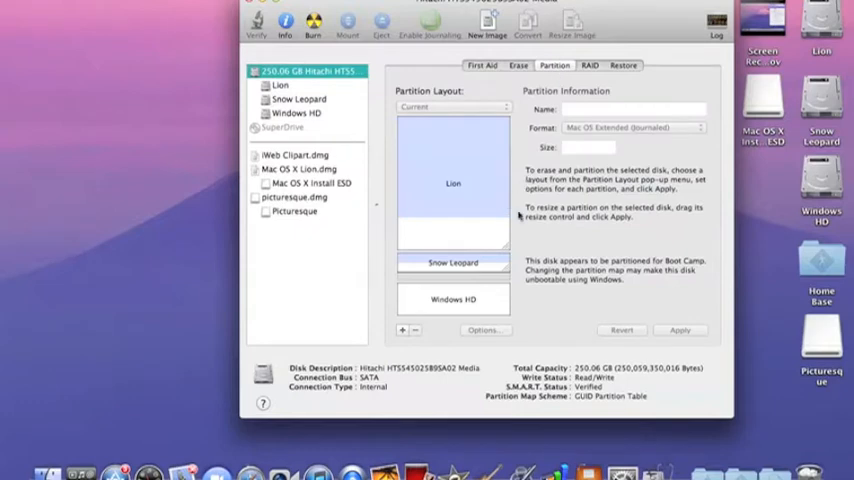
pyautogui.click(404, 330)
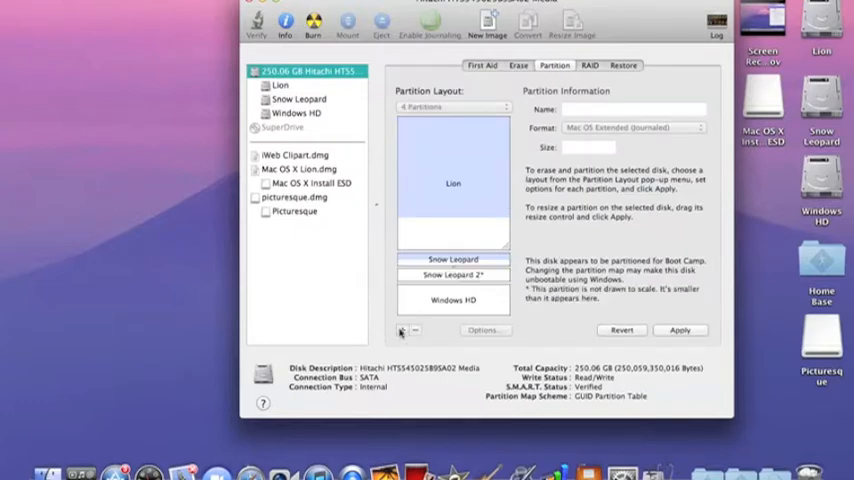
pyautogui.click(452, 276)
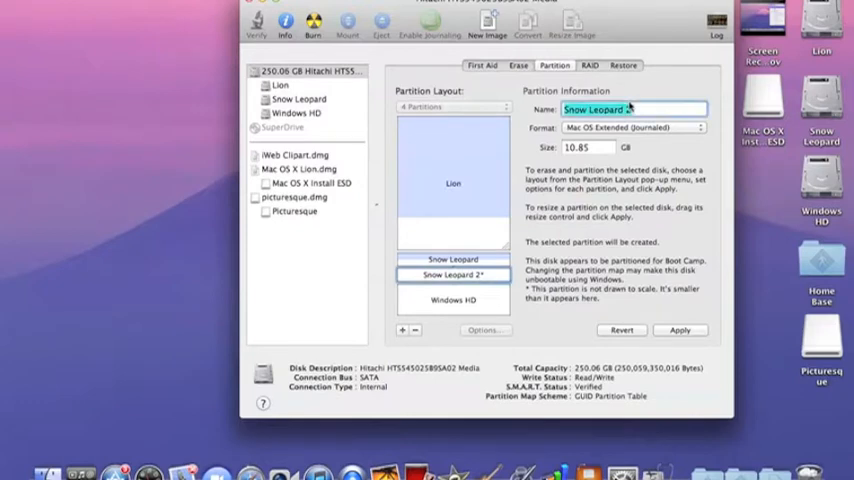
pyautogui.write('LionQ')
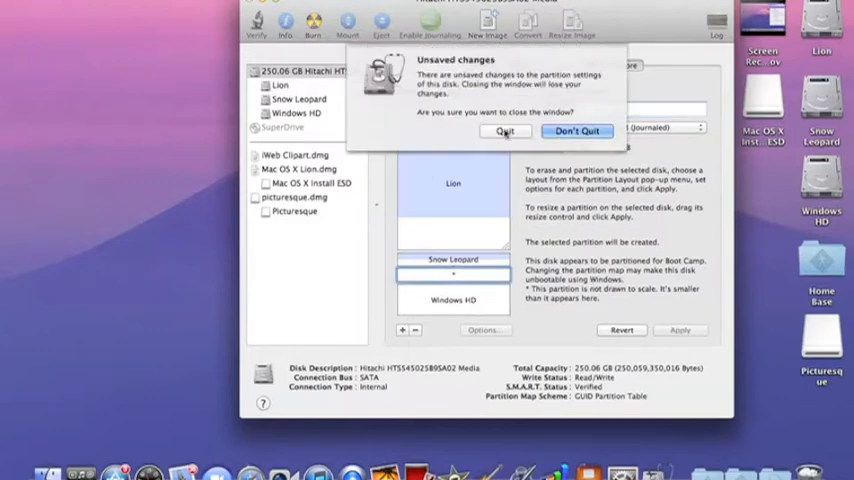
# Quit Disk Utility discarding the unapplied partition changes
pyautogui.click(504, 132)
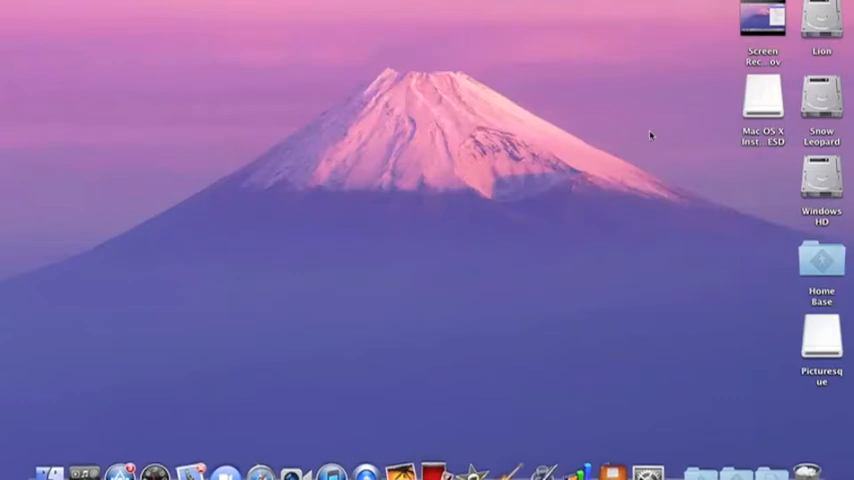
pyautogui.click(820, 258)
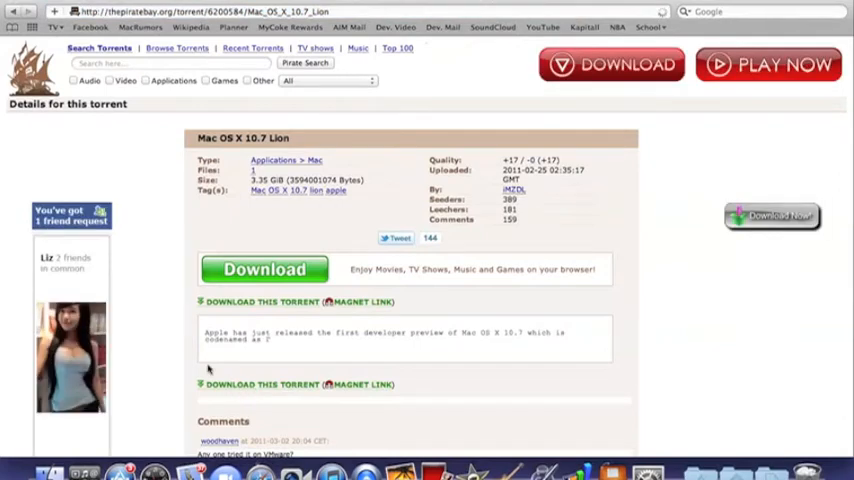
pyautogui.moveTo(210, 352)
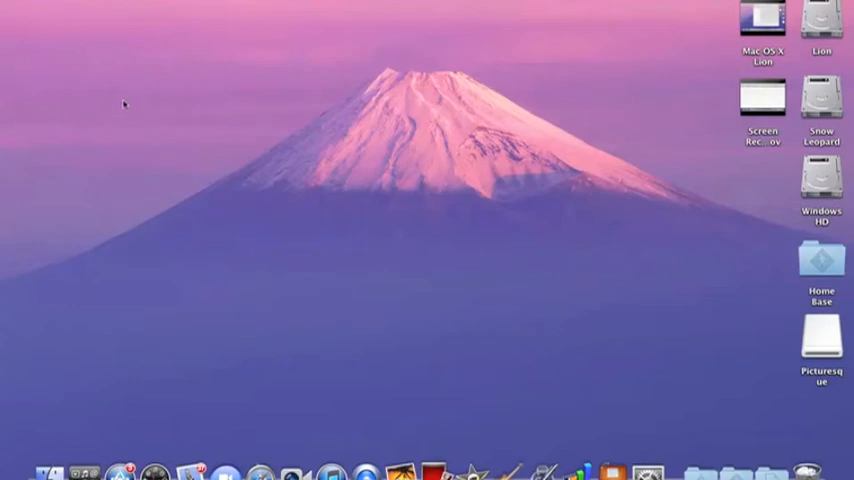
# Mount Mac OS X Lion.dmg from Home Base and select the Install Mac OS X app
pyautogui.doubleClick(820, 258)
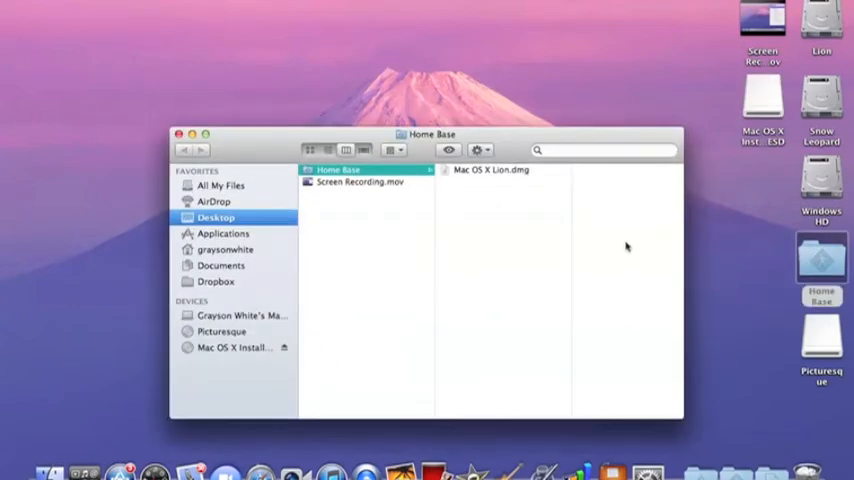
pyautogui.click(490, 168)
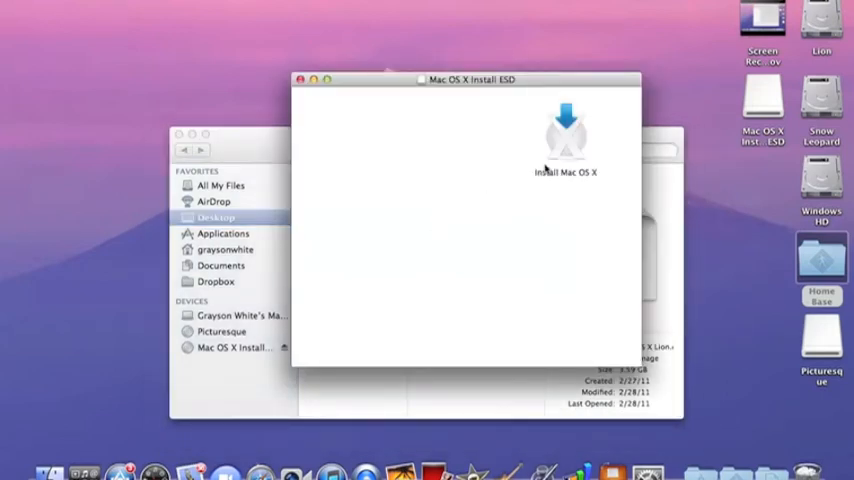
pyautogui.click(564, 130)
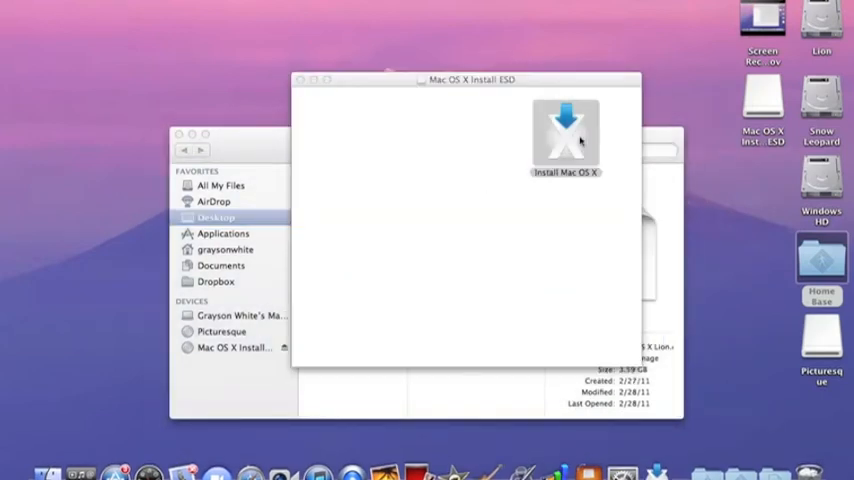
# Launch the Mac OS X installer, continue past welcome and show all disks for the Lion target
pyautogui.doubleClick(564, 130)
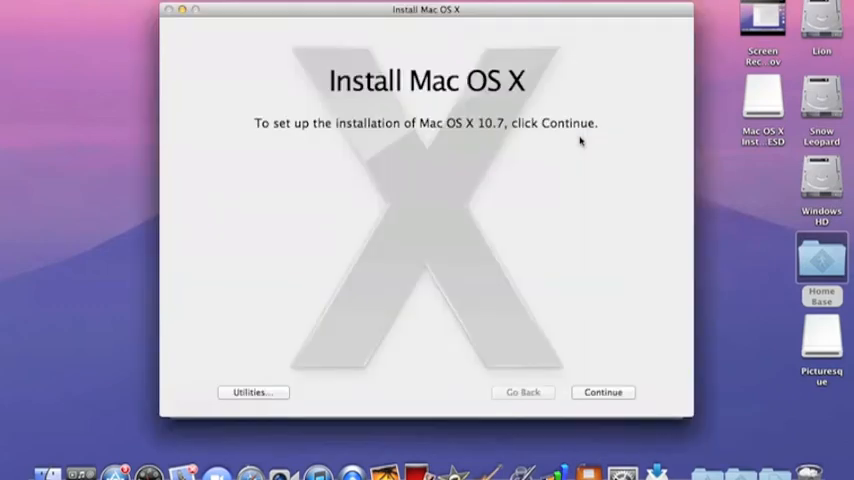
pyautogui.click(602, 392)
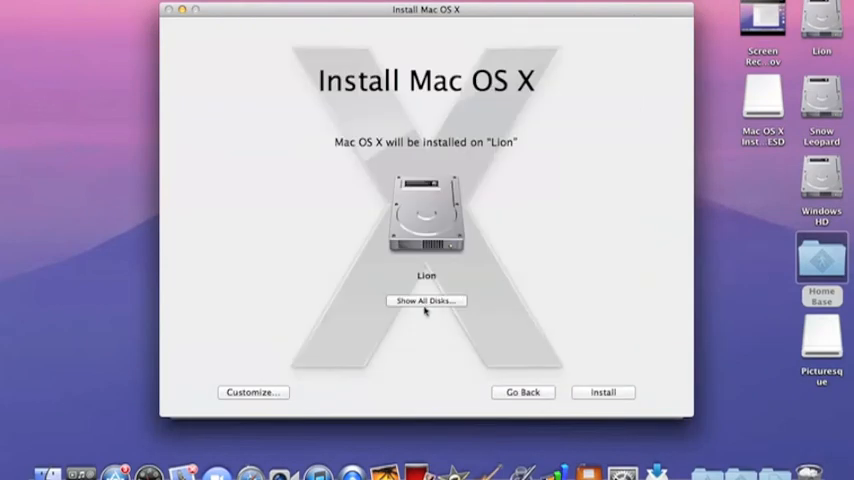
pyautogui.click(426, 300)
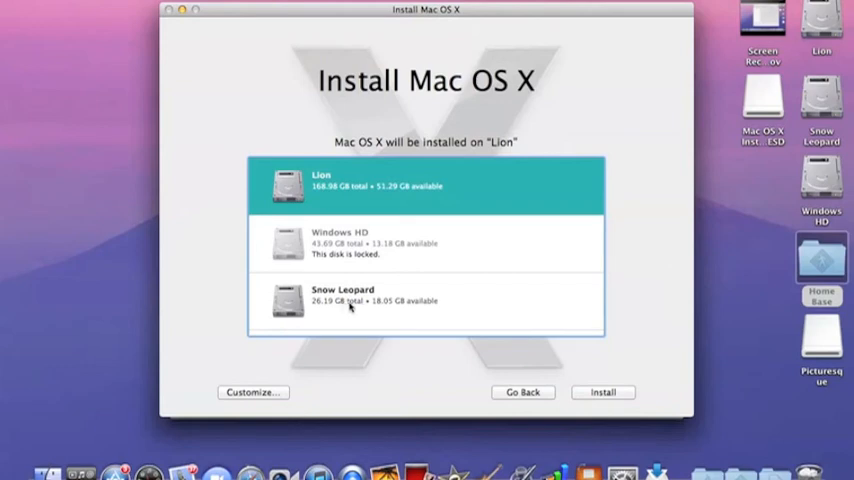
pyautogui.moveTo(458, 382)
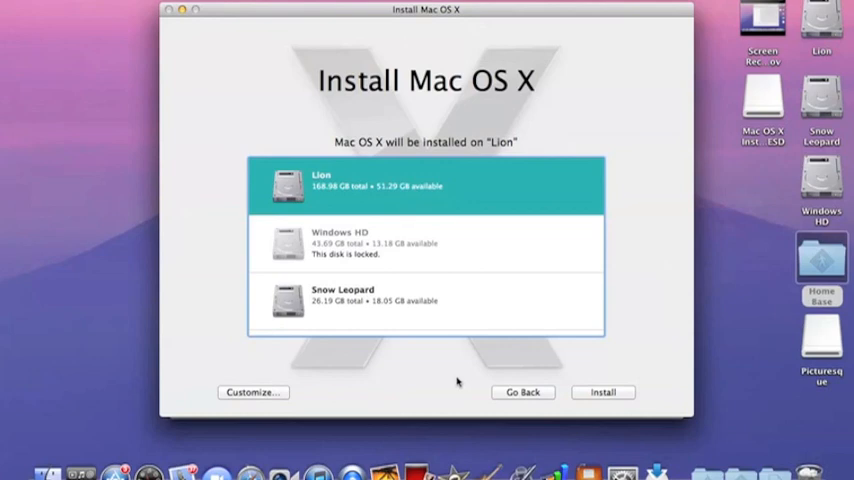
pyautogui.moveTo(488, 360)
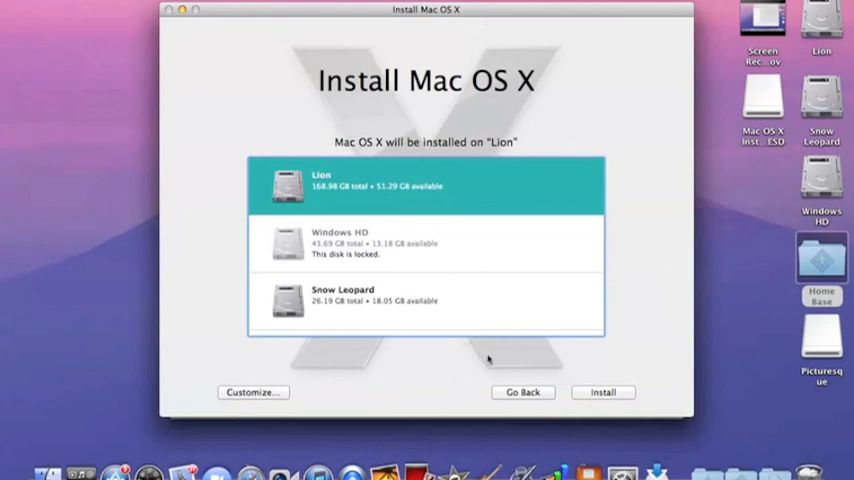